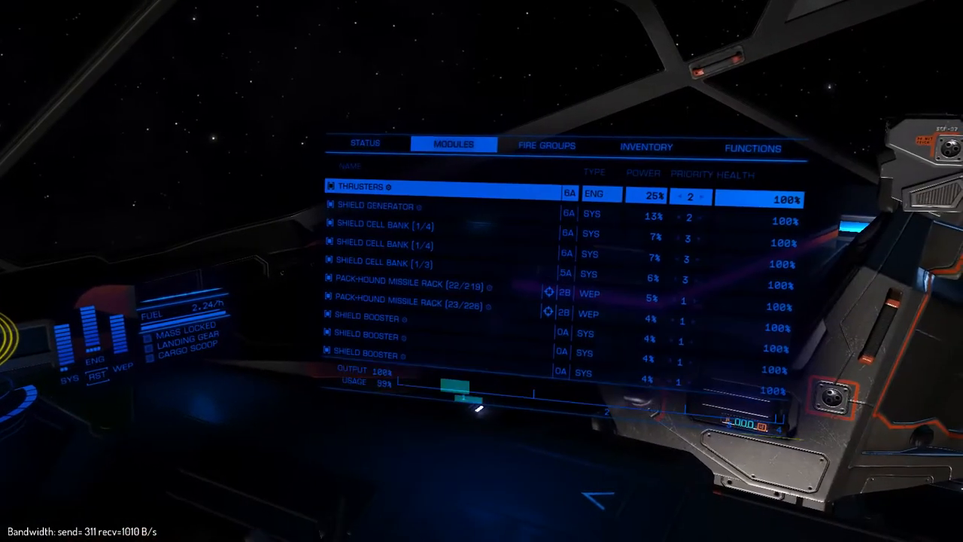
Step: Select the Shield Generator in the Modules list and switch its power off
key(down)
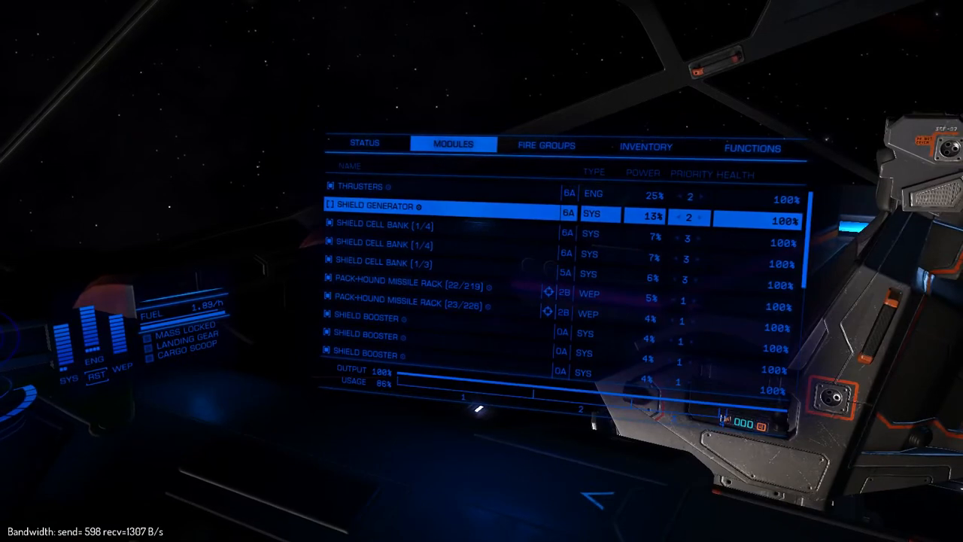
Step: Scroll the module list down to the Power Distributor, reading its 78% health
scroll(down, 3)
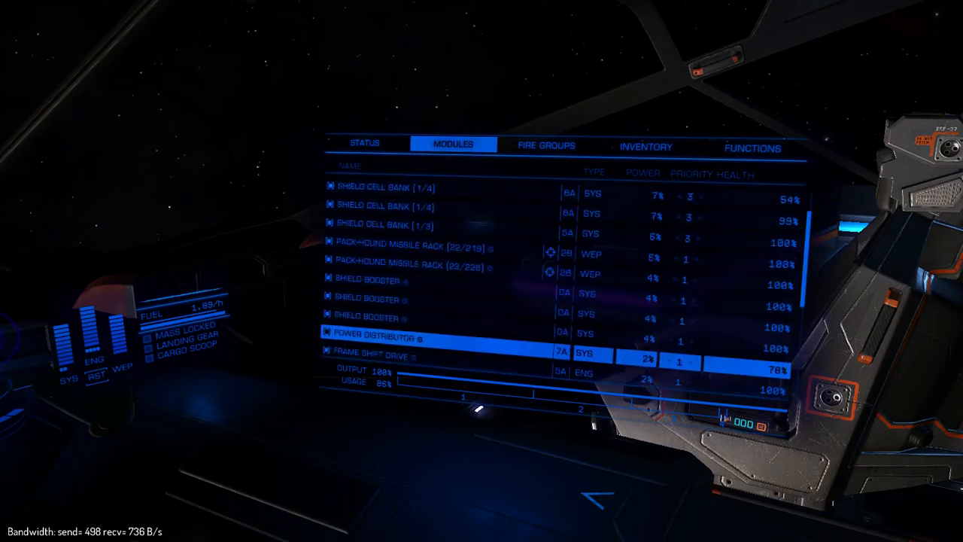
Step: Scroll through life support, lasers, sensors and heat sink launcher to the canopy at 64% health
scroll(down, 3)
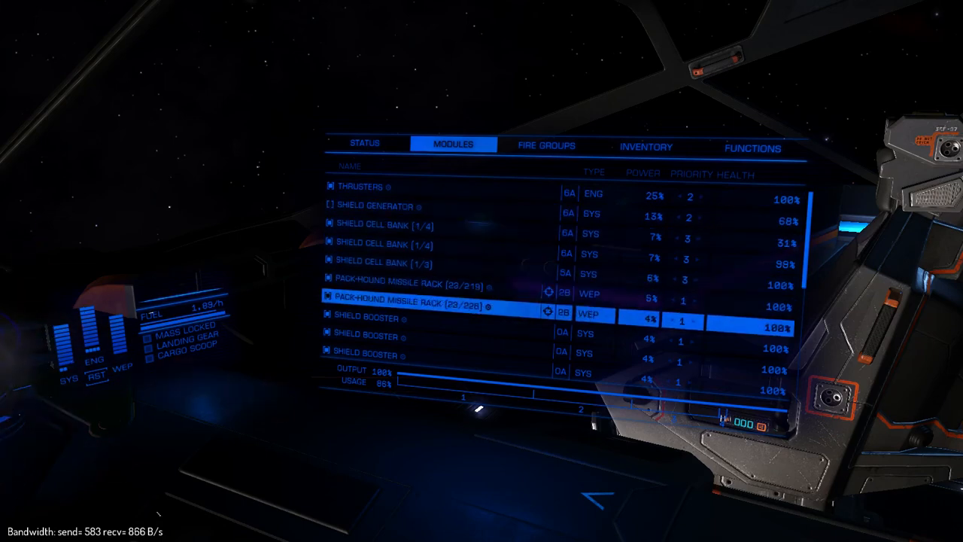
scroll(down, 3)
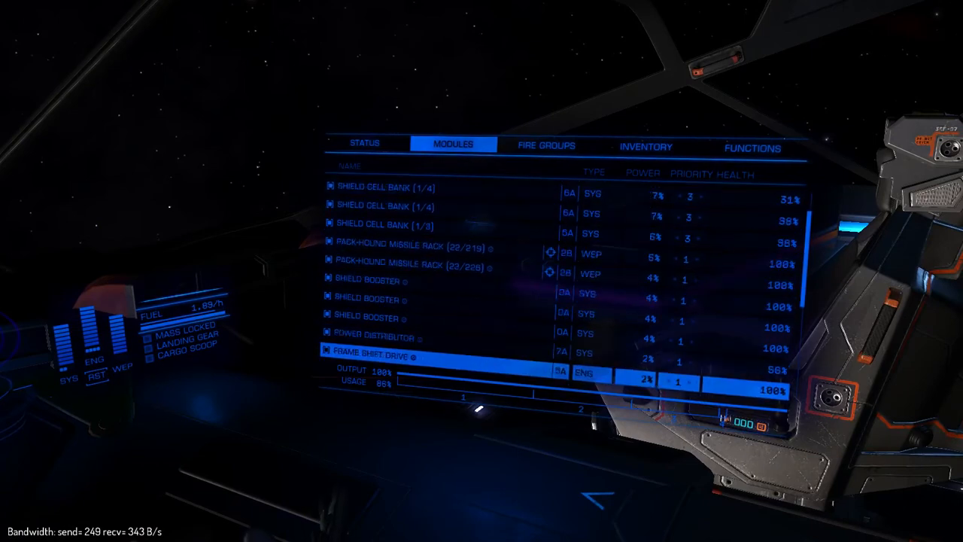
scroll(down, 3)
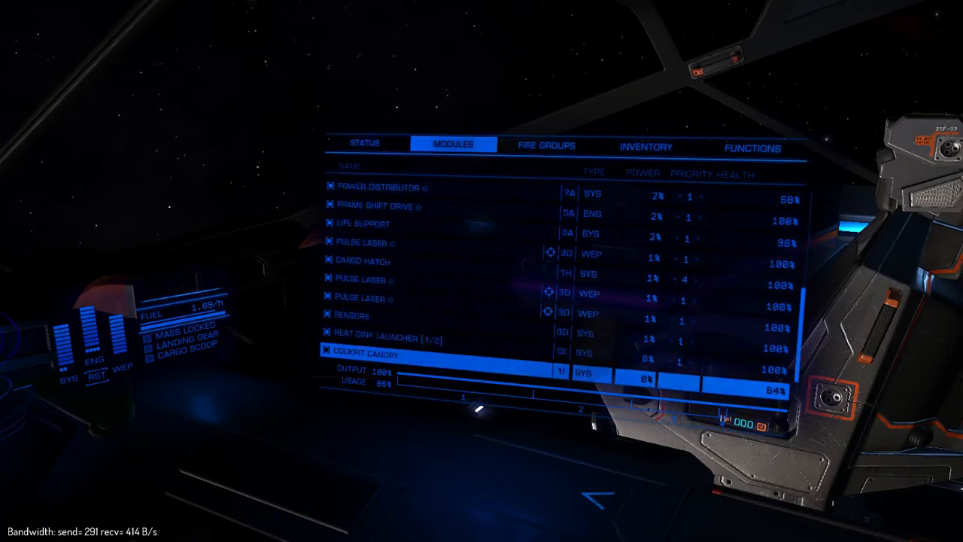